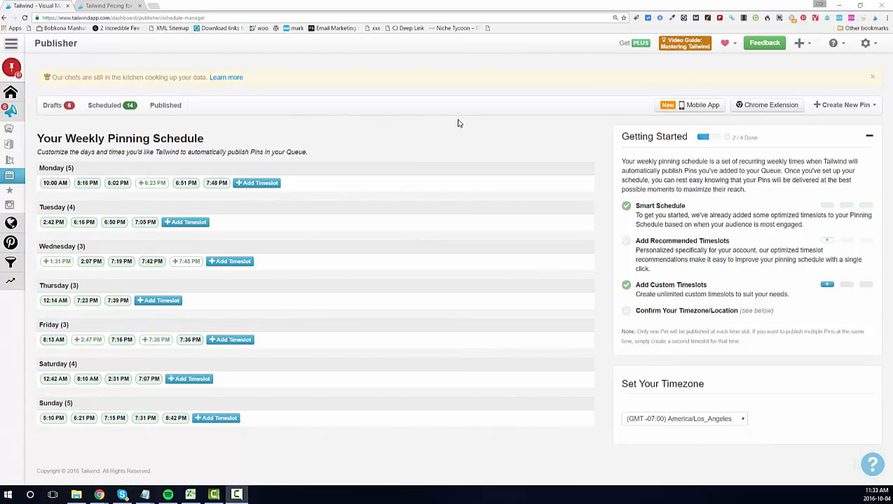
{"action": "mouse_move", "coordinate": [316, 158]}
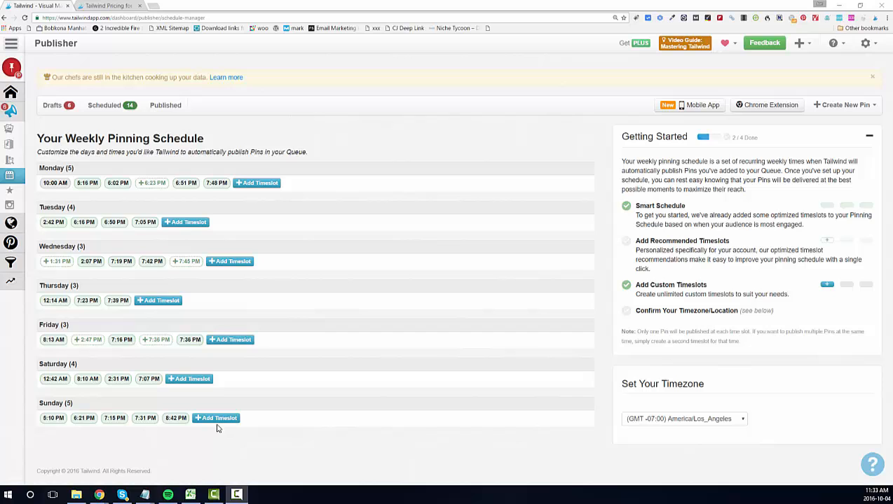
{"action": "mouse_move", "coordinate": [99, 494]}
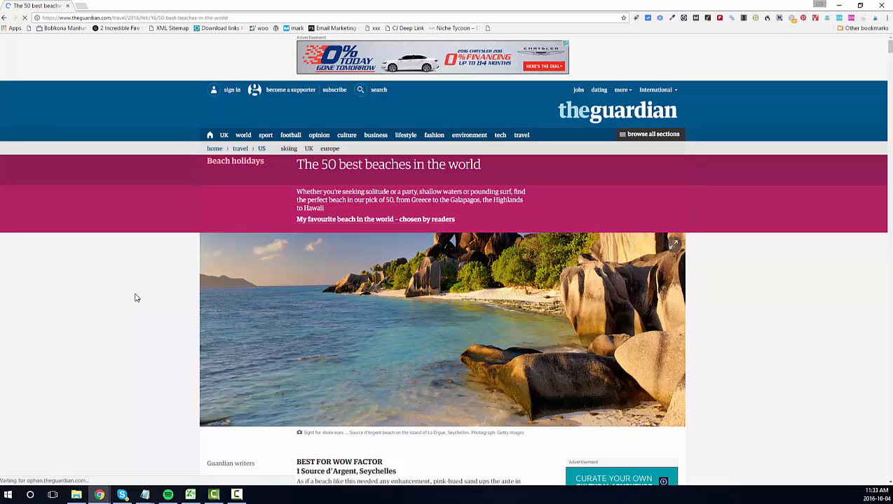
{"action": "mouse_move", "coordinate": [147, 284]}
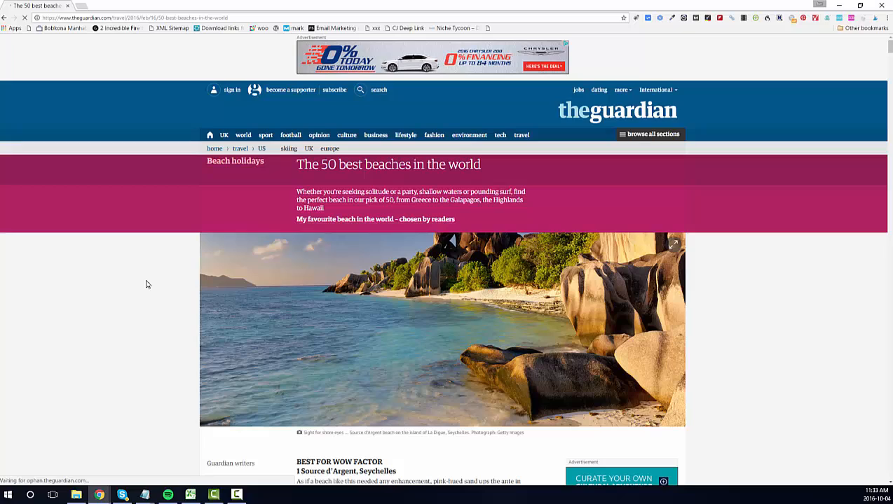
{"action": "mouse_move", "coordinate": [157, 276]}
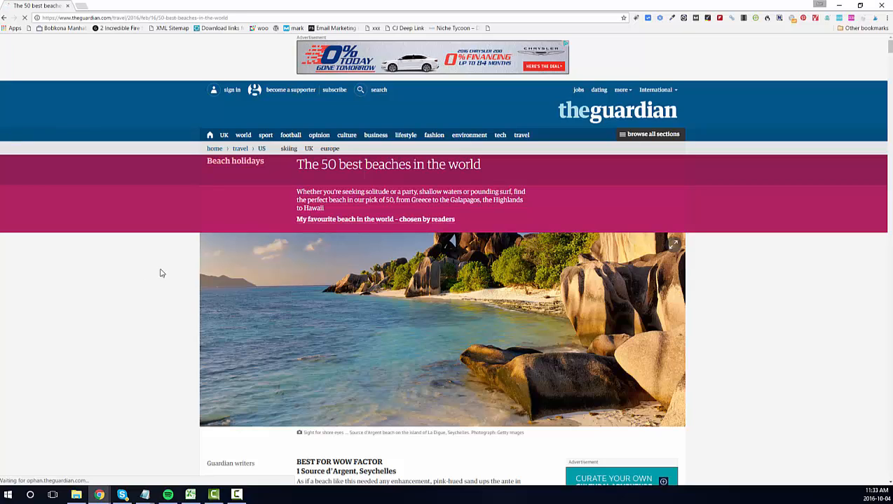
{"action": "mouse_move", "coordinate": [624, 245]}
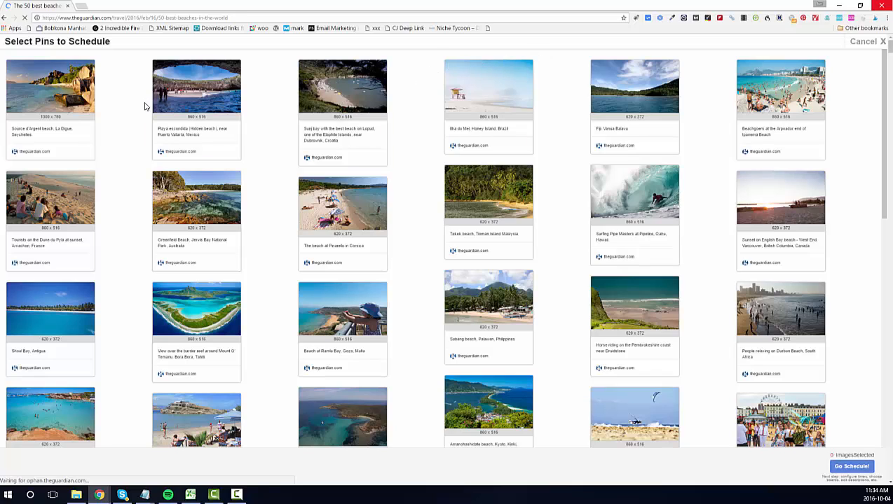
{"action": "mouse_move", "coordinate": [129, 109]}
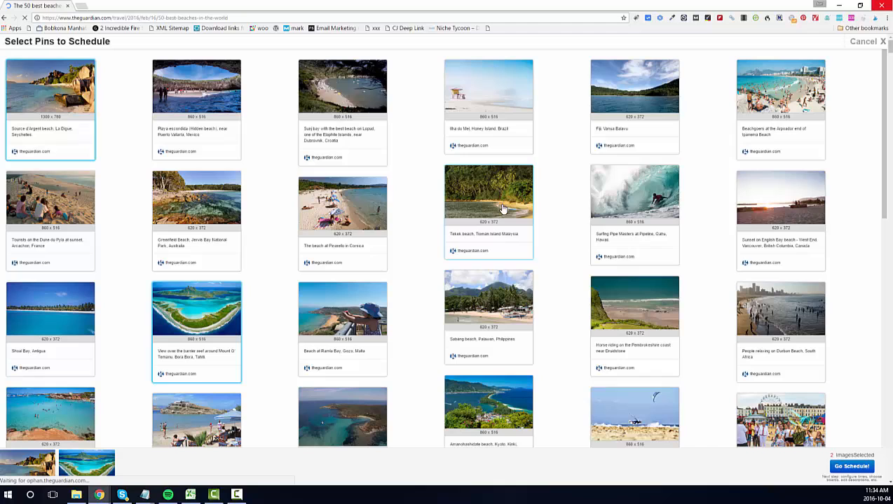
Step: Select the Teluk beach photo in the pin grid for scheduling
{"action": "left_click", "coordinate": [488, 194]}
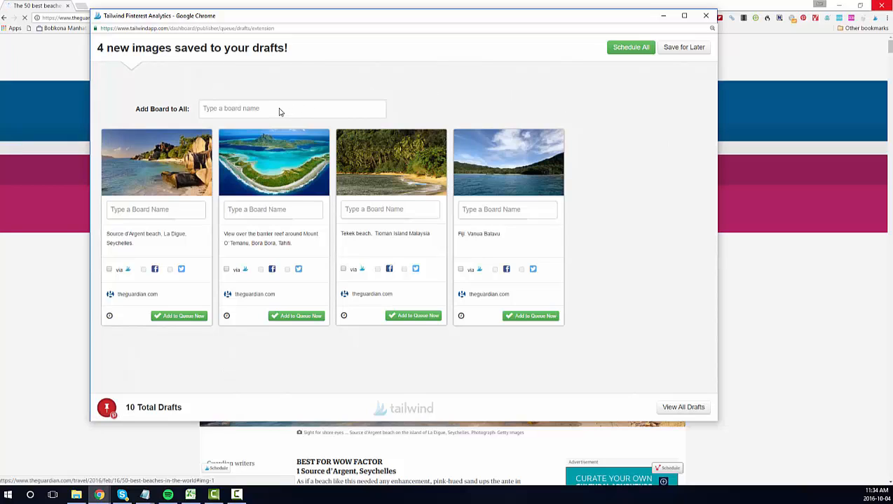
Step: Assign the Places I Want to Go board to all four beach drafts via Add Board to All
{"action": "left_click", "coordinate": [292, 109]}
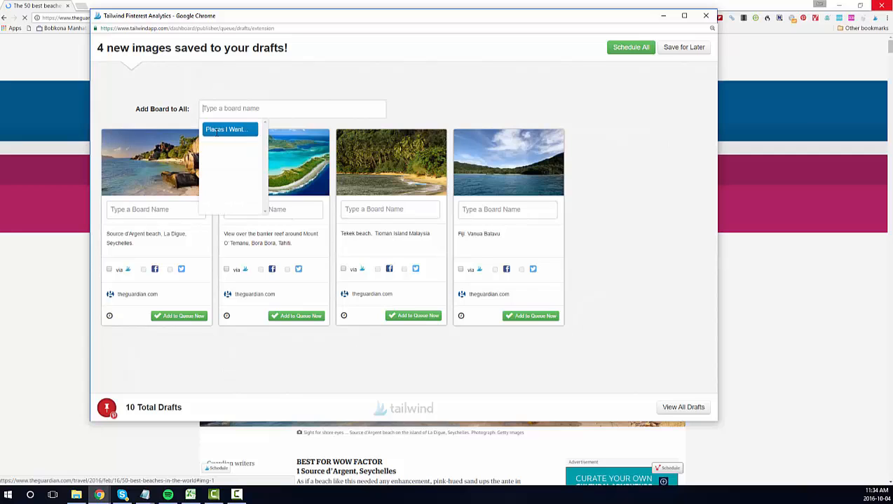
{"action": "left_click", "coordinate": [225, 129]}
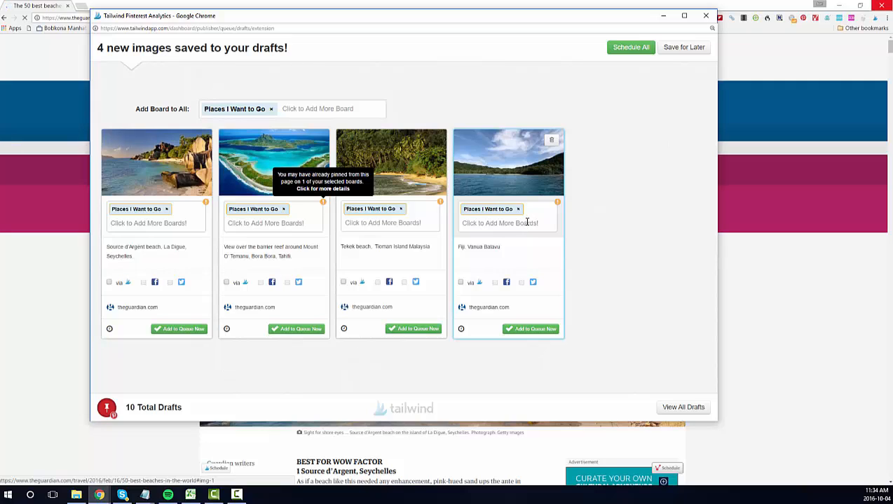
{"action": "left_click", "coordinate": [499, 223]}
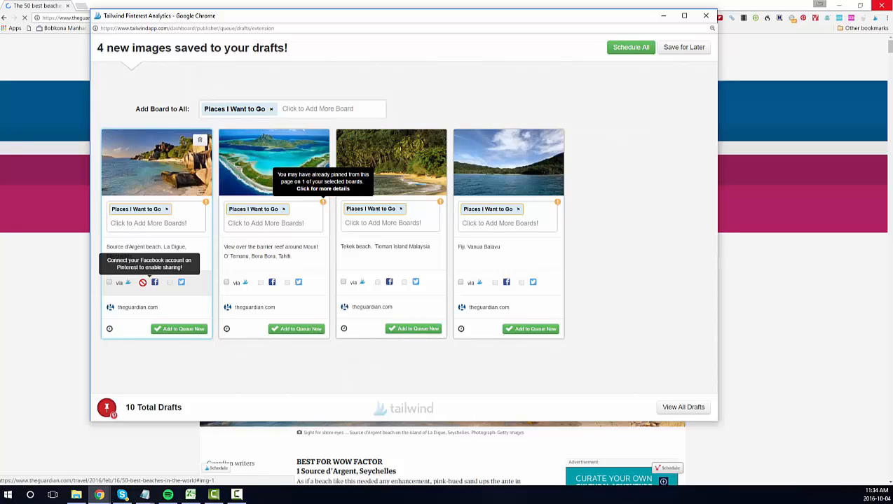
{"action": "mouse_move", "coordinate": [181, 282]}
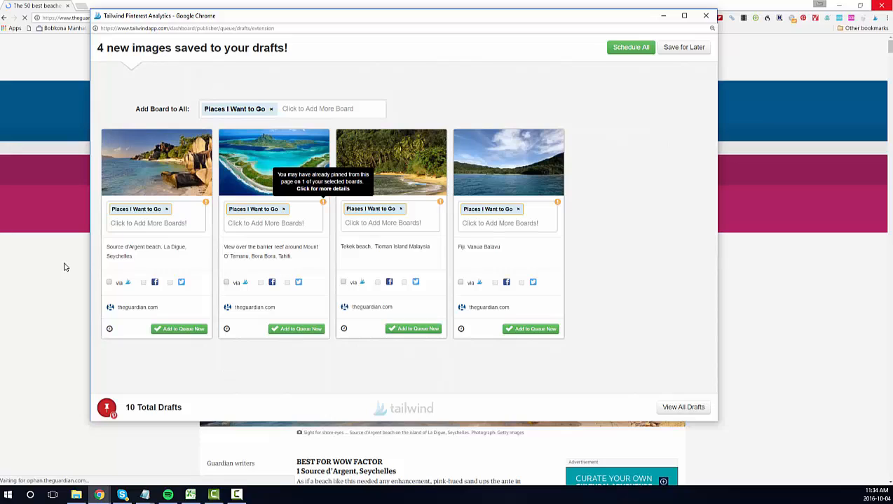
{"action": "mouse_move", "coordinate": [202, 361]}
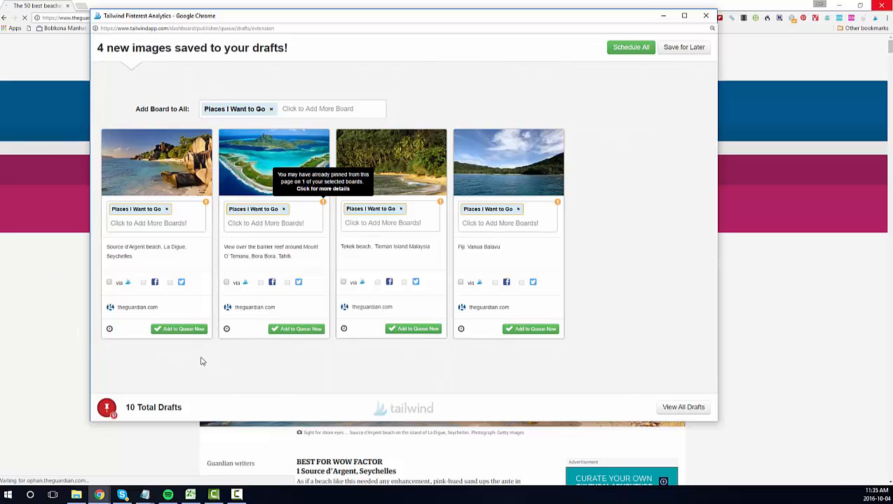
{"action": "mouse_move", "coordinate": [263, 364]}
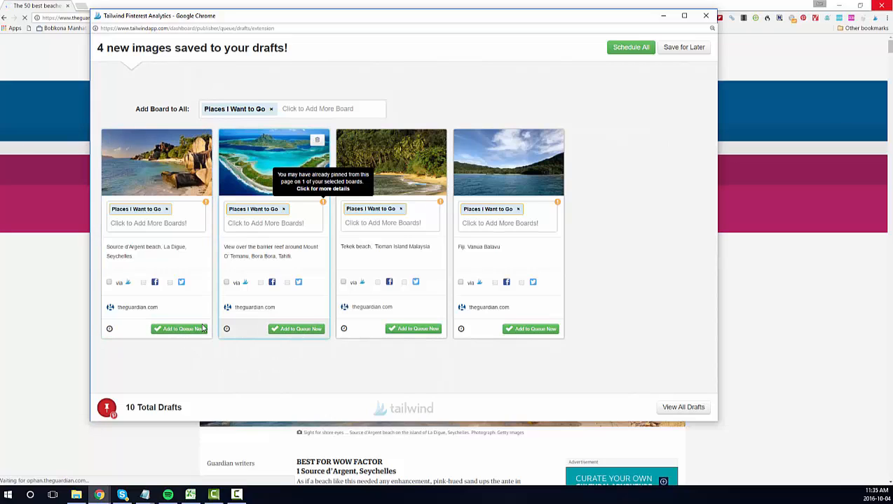
{"action": "mouse_move", "coordinate": [109, 330]}
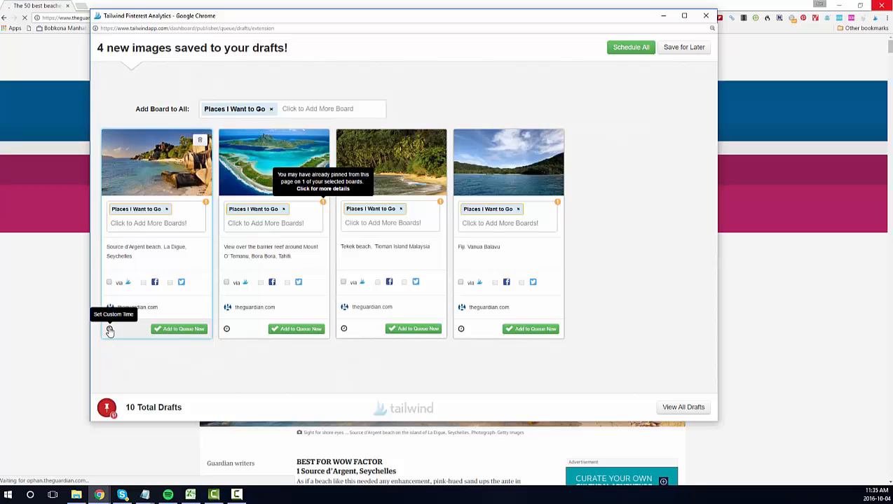
Step: Start setting a custom posting time for the Source d'Argent draft, showing the October 2016 calendar
{"action": "left_click", "coordinate": [110, 329]}
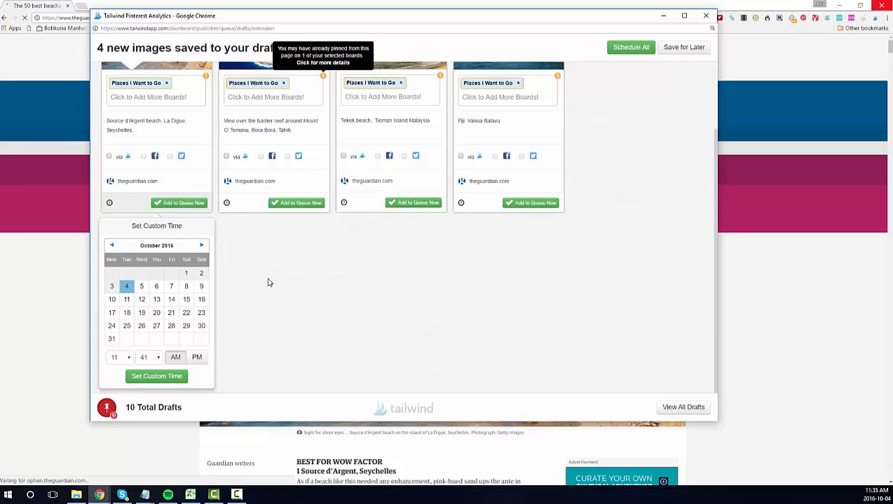
{"action": "mouse_move", "coordinate": [271, 283]}
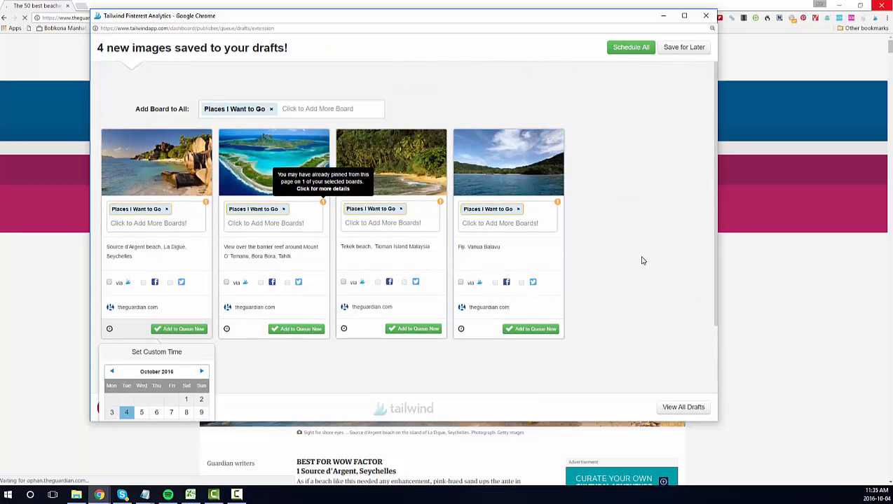
{"action": "mouse_move", "coordinate": [514, 114]}
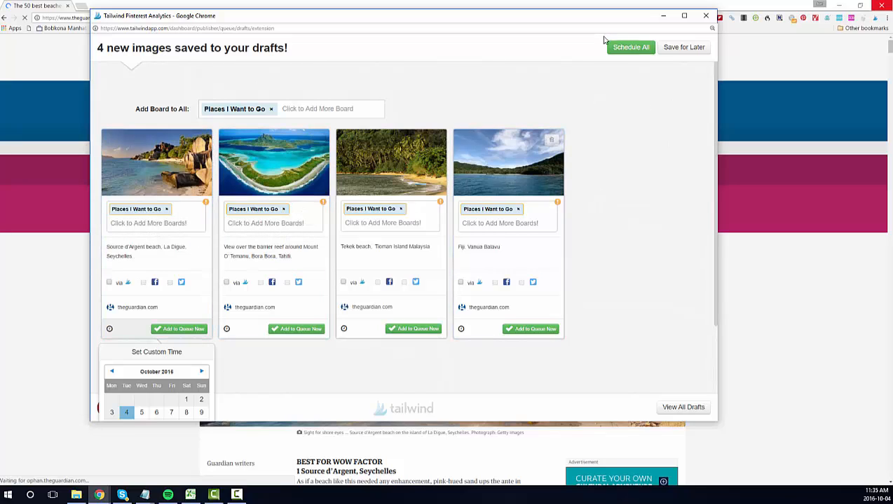
Step: Schedule all four beach drafts at once and confirm, returning to the pin-picking grid
{"action": "left_click", "coordinate": [631, 48]}
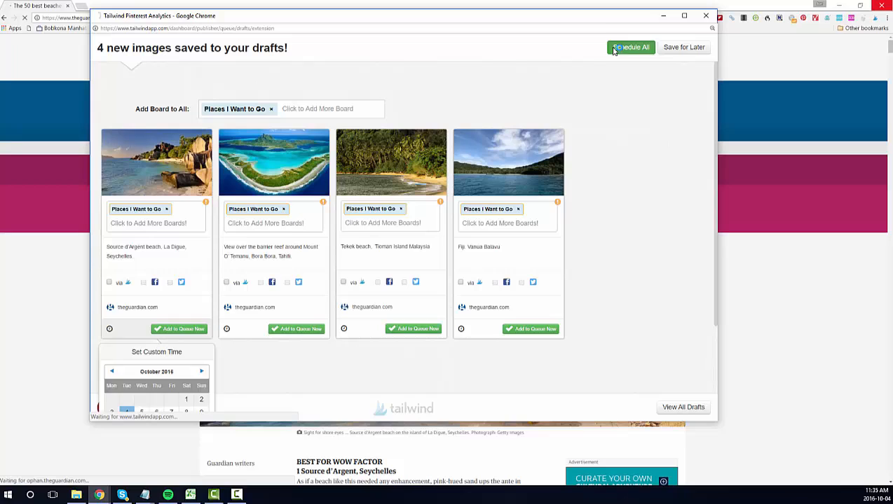
{"action": "left_click", "coordinate": [631, 48]}
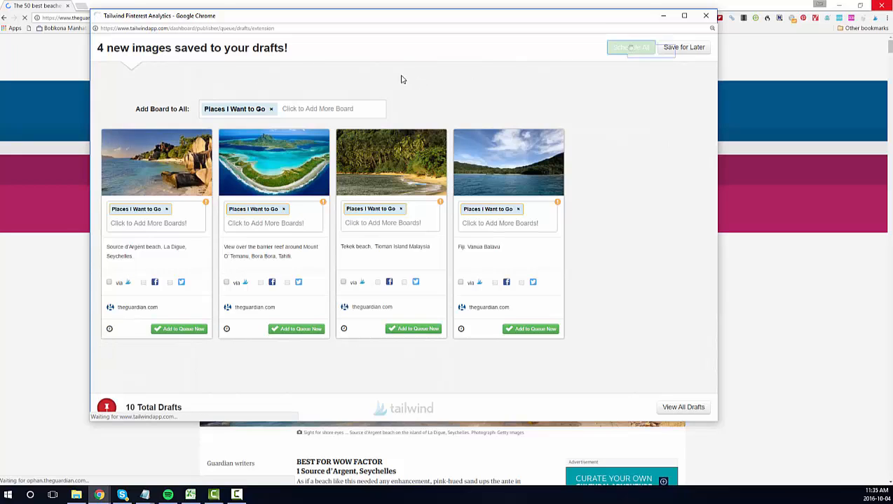
{"action": "left_click", "coordinate": [630, 48]}
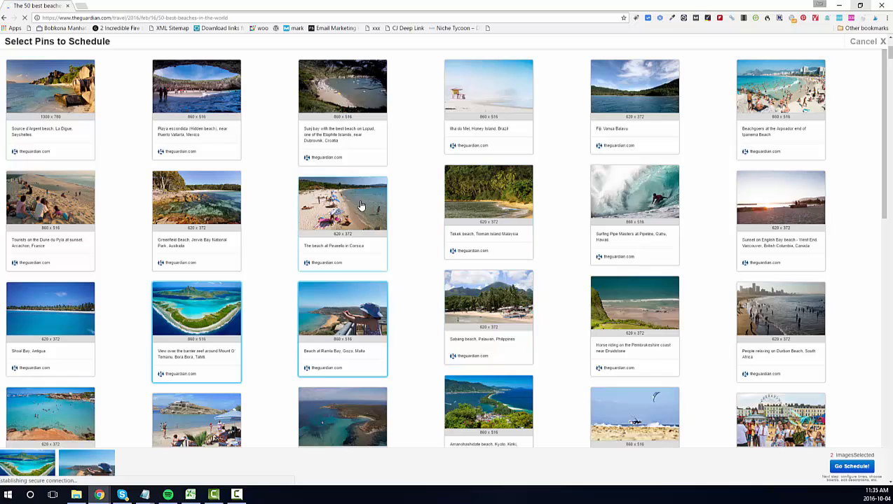
Step: Select the Pinarello, Bora Bora and Ramla Bay photos and save them as drafts with Go Schedule
{"action": "left_click", "coordinate": [342, 203]}
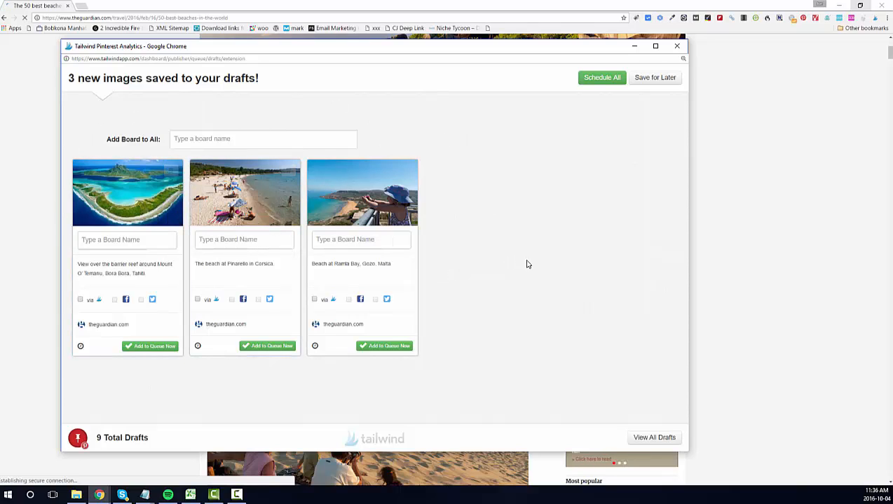
{"action": "left_click", "coordinate": [126, 239]}
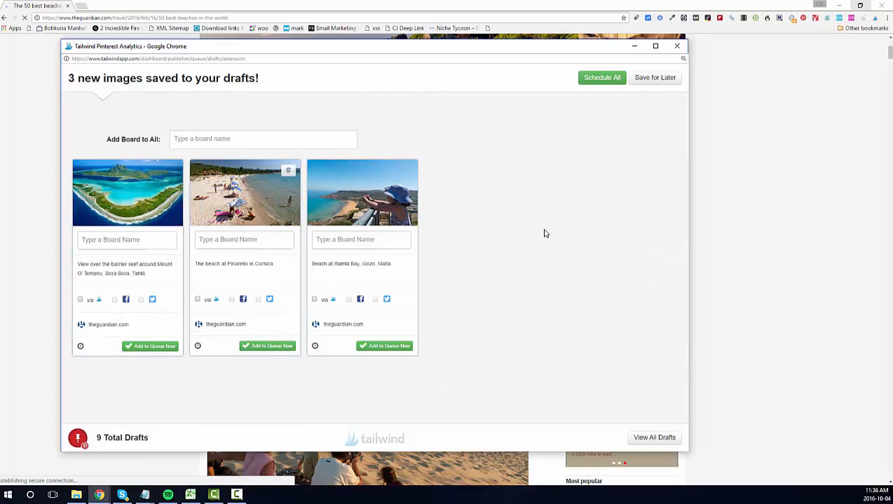
{"action": "left_click", "coordinate": [655, 78]}
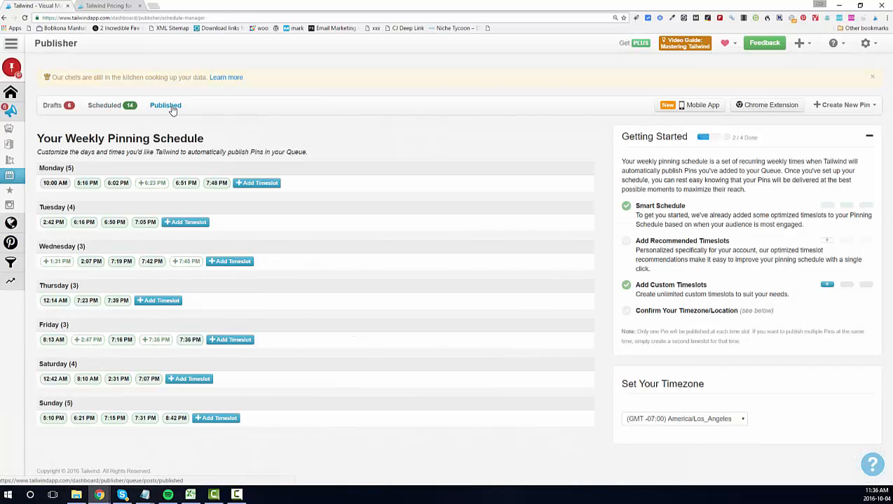
Step: Show the Published pins list with the Bora Bora pin on Places I Want to Go
{"action": "left_click", "coordinate": [165, 105]}
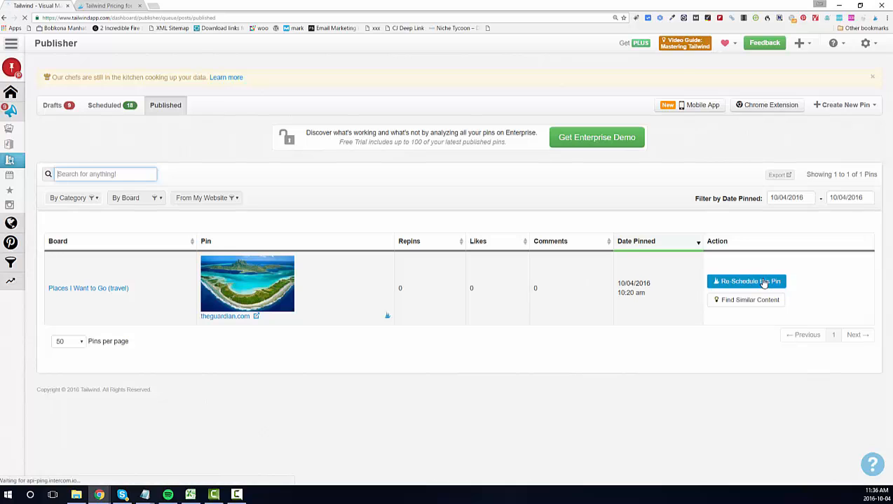
{"action": "left_click", "coordinate": [746, 280]}
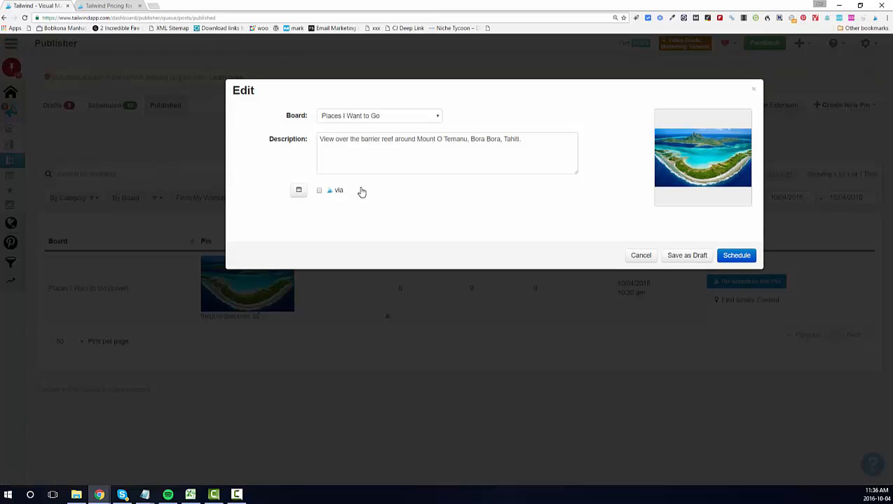
{"action": "left_click", "coordinate": [297, 191]}
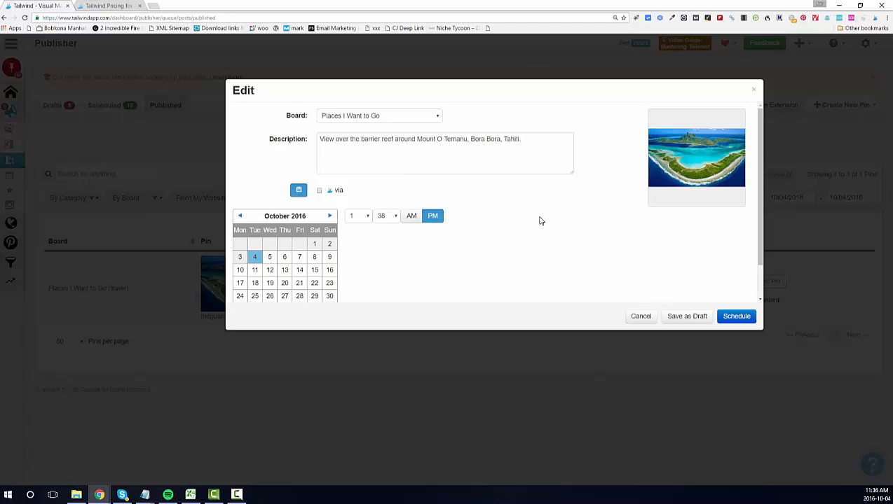
{"action": "mouse_move", "coordinate": [541, 219]}
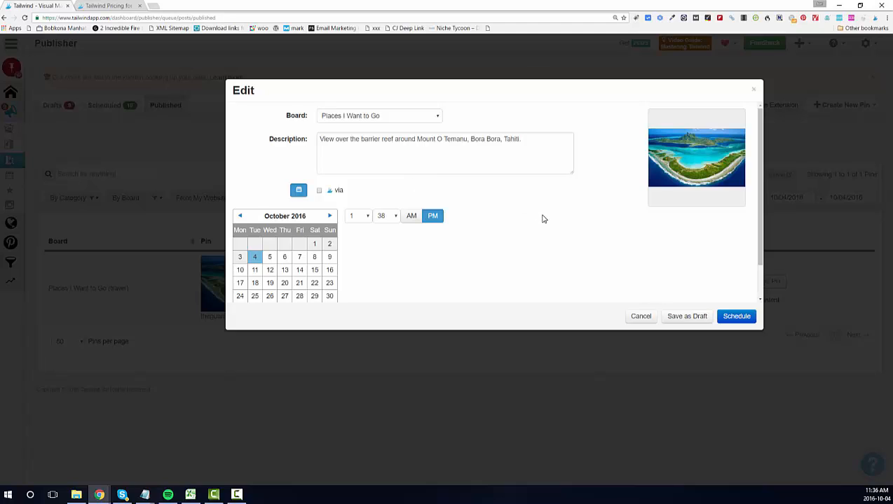
{"action": "mouse_move", "coordinate": [606, 126]}
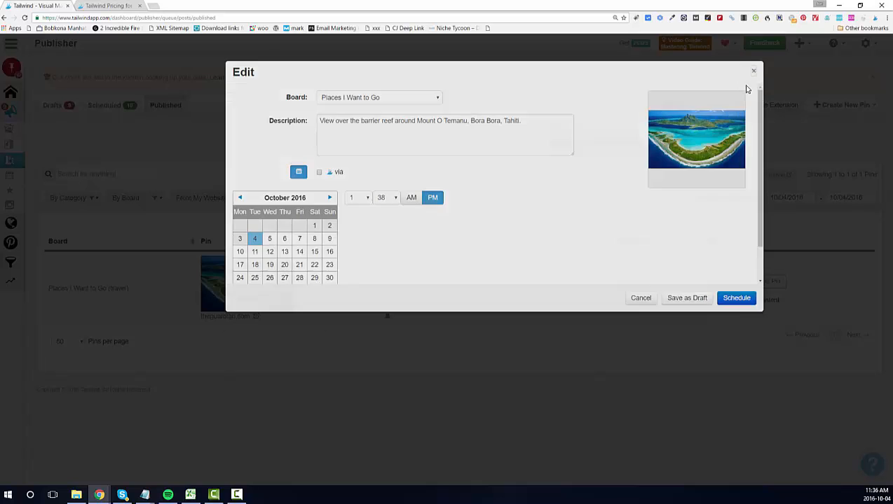
{"action": "left_click", "coordinate": [639, 297]}
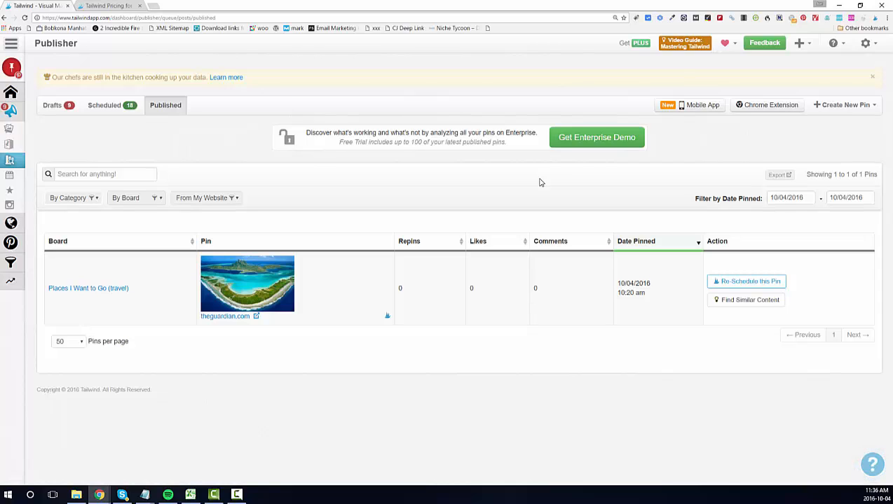
{"action": "mouse_move", "coordinate": [886, 305]}
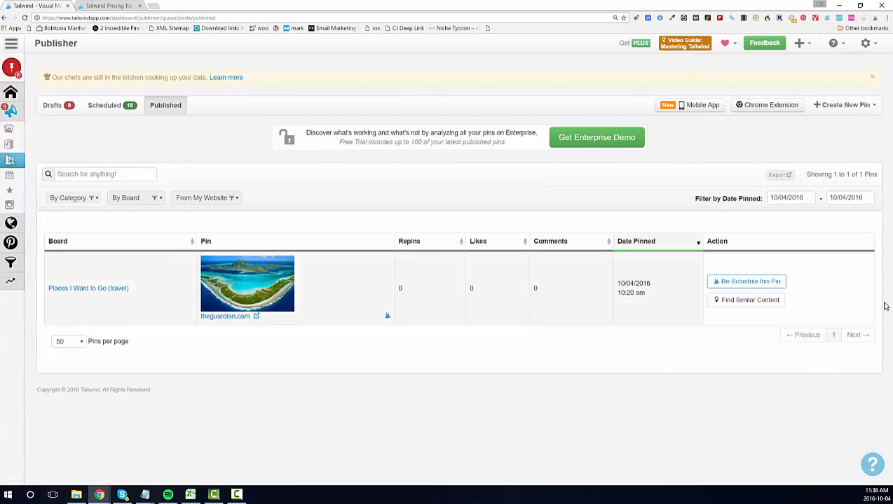
{"action": "mouse_move", "coordinate": [639, 360]}
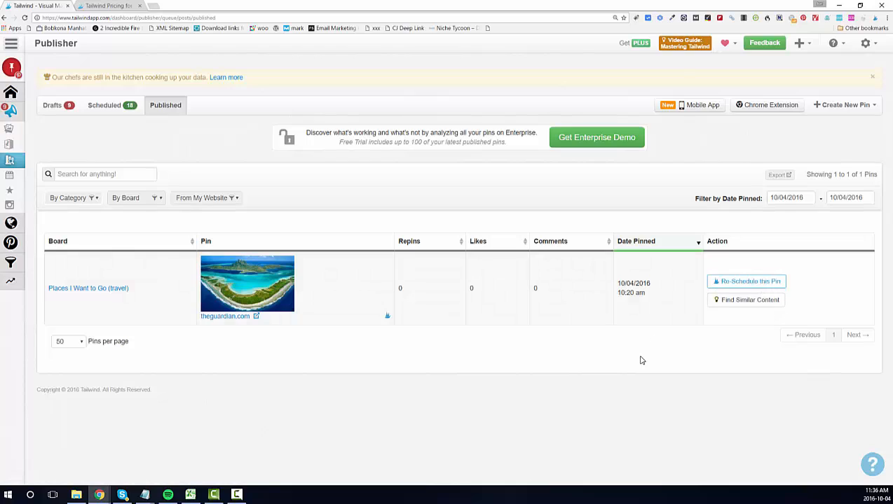